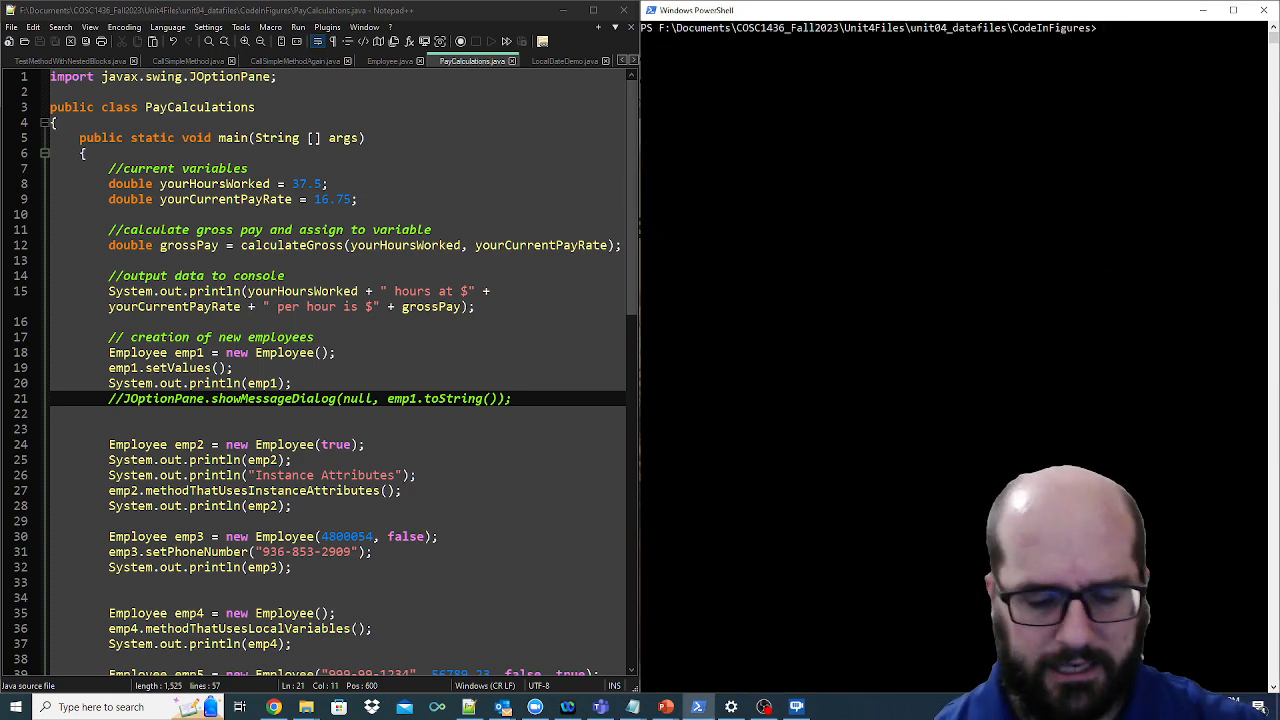
- Compile PayCalculations.java with javac, clear the console, and run it to print Employee IDs from 15001
type("java")
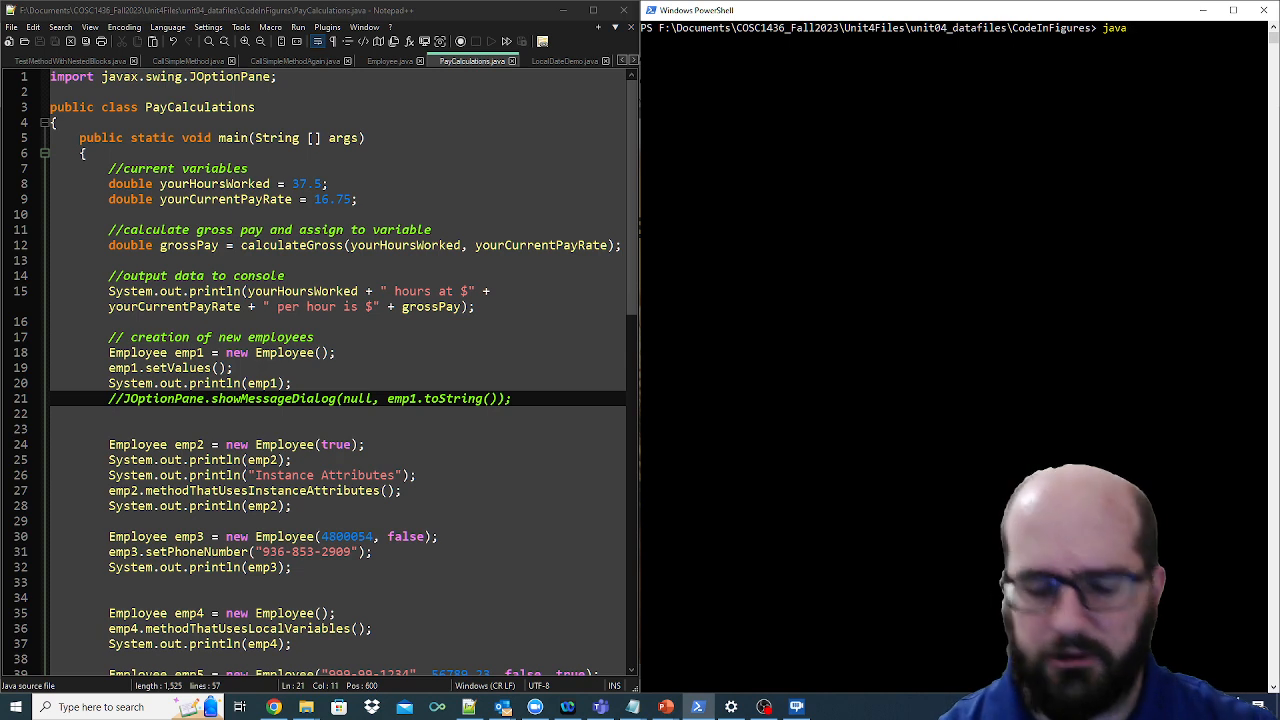
type("javac PayCalculations.java")
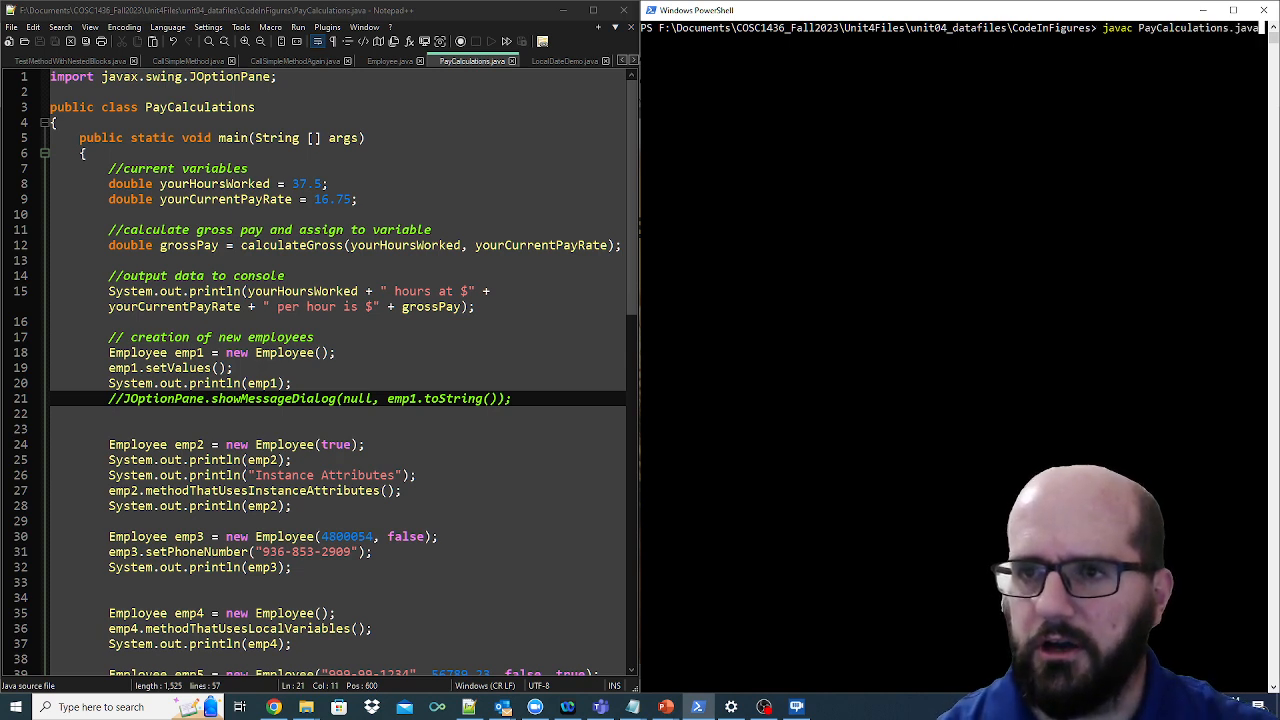
type("cls")
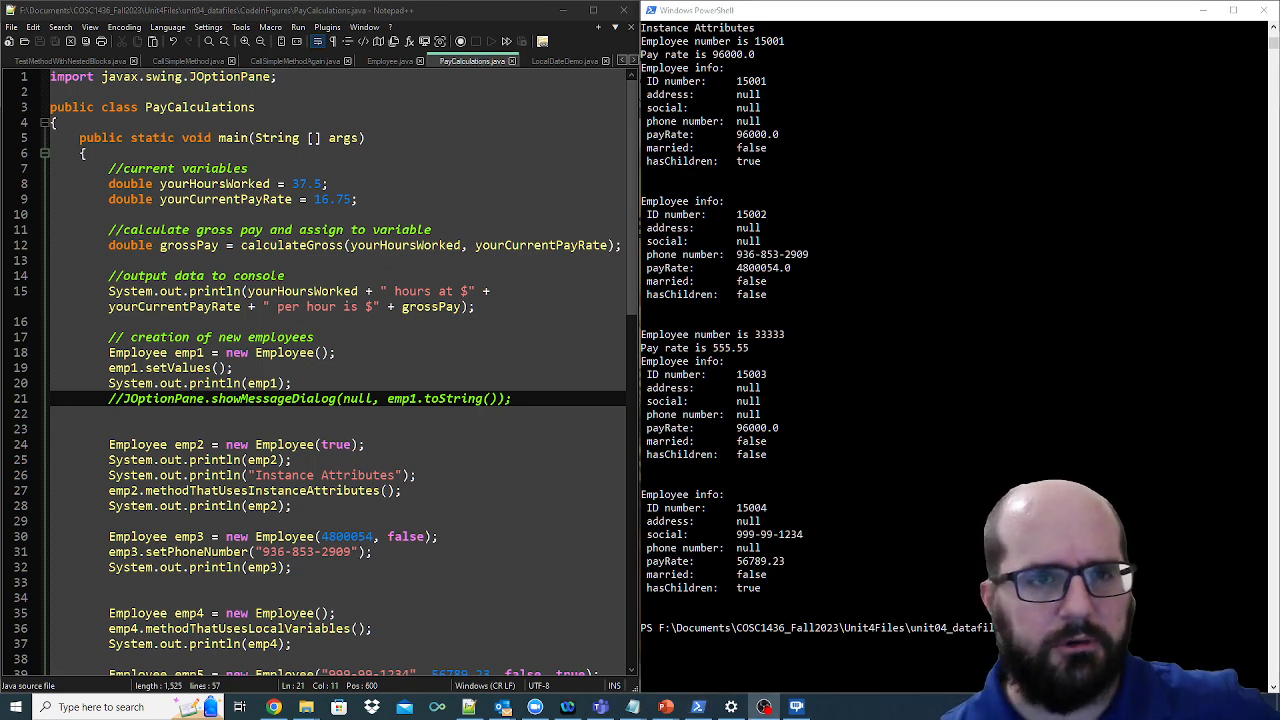
- Show the Employee.java source with the static empNumStart counter and incrementing constructors
left_click(390, 60)
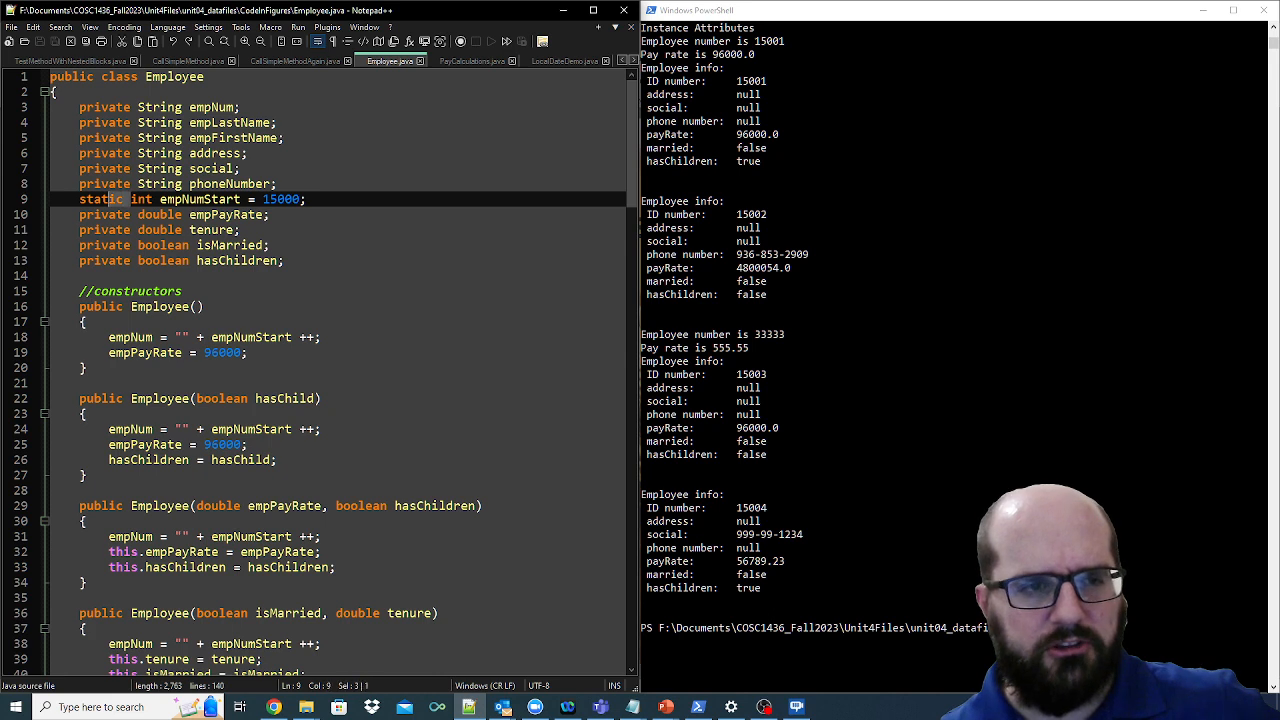
double_click(100, 200)
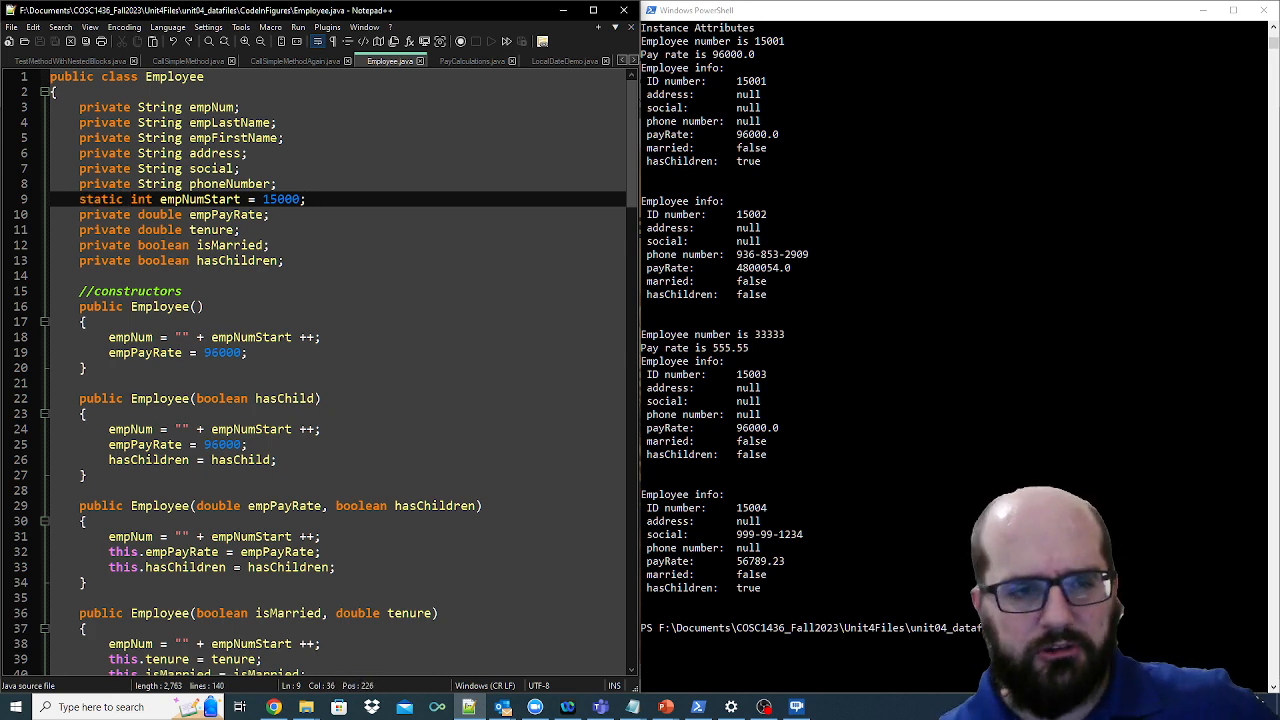
left_click(308, 200)
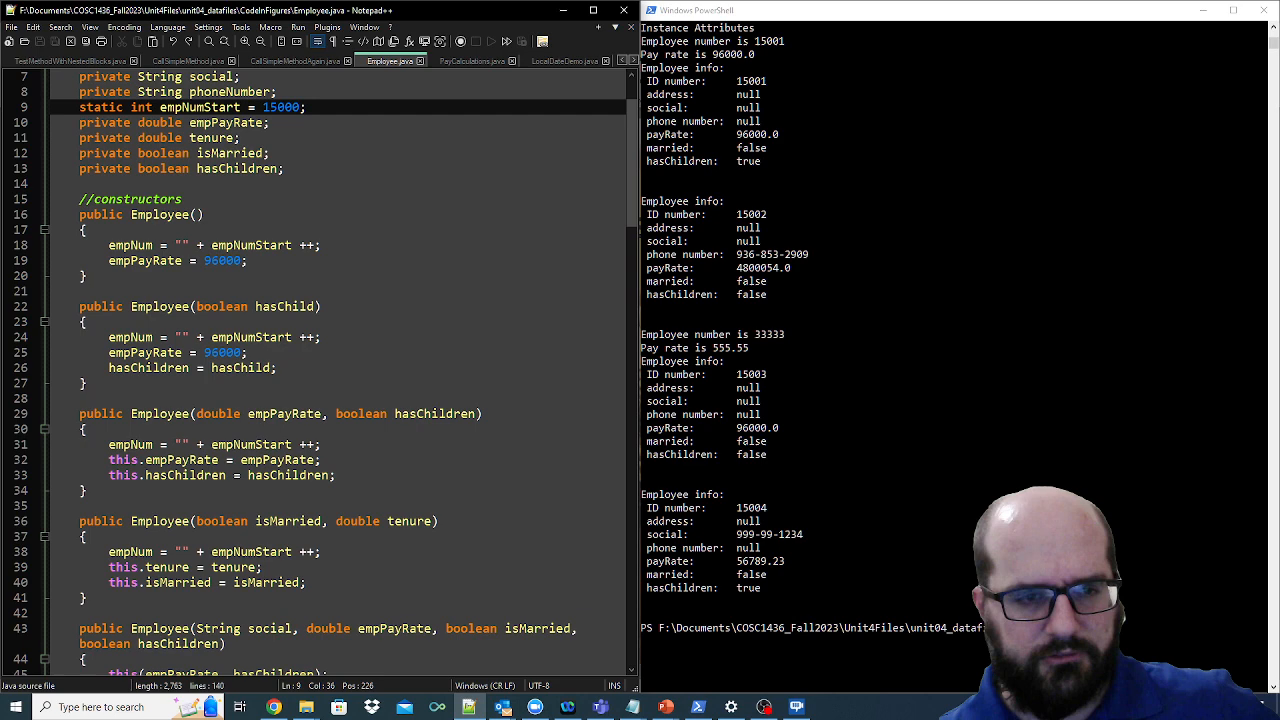
scroll("down", 3)
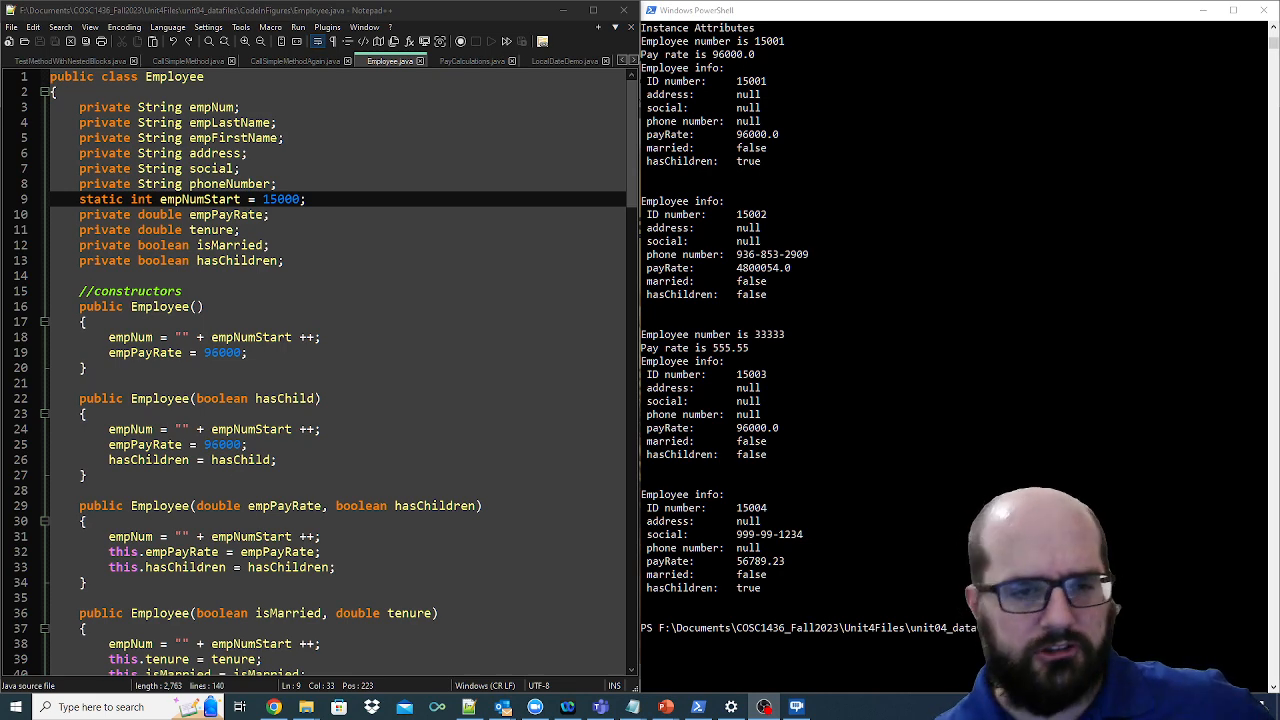
scroll("down", 3)
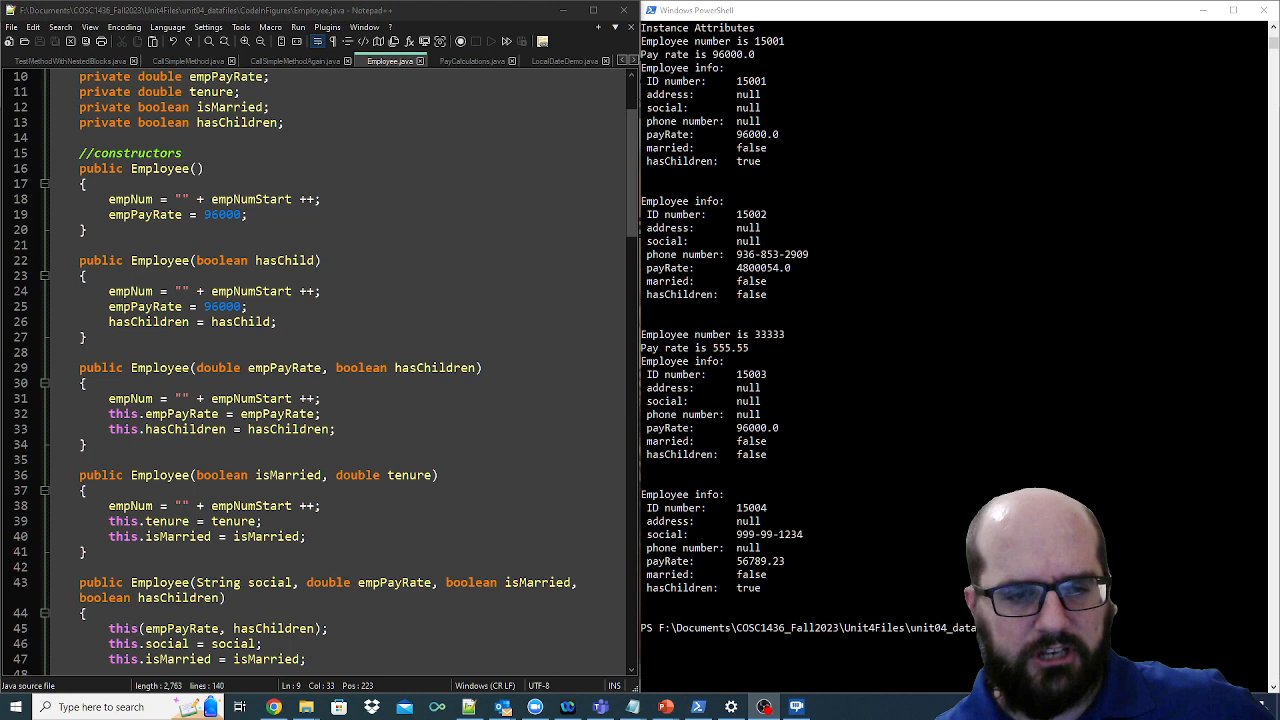